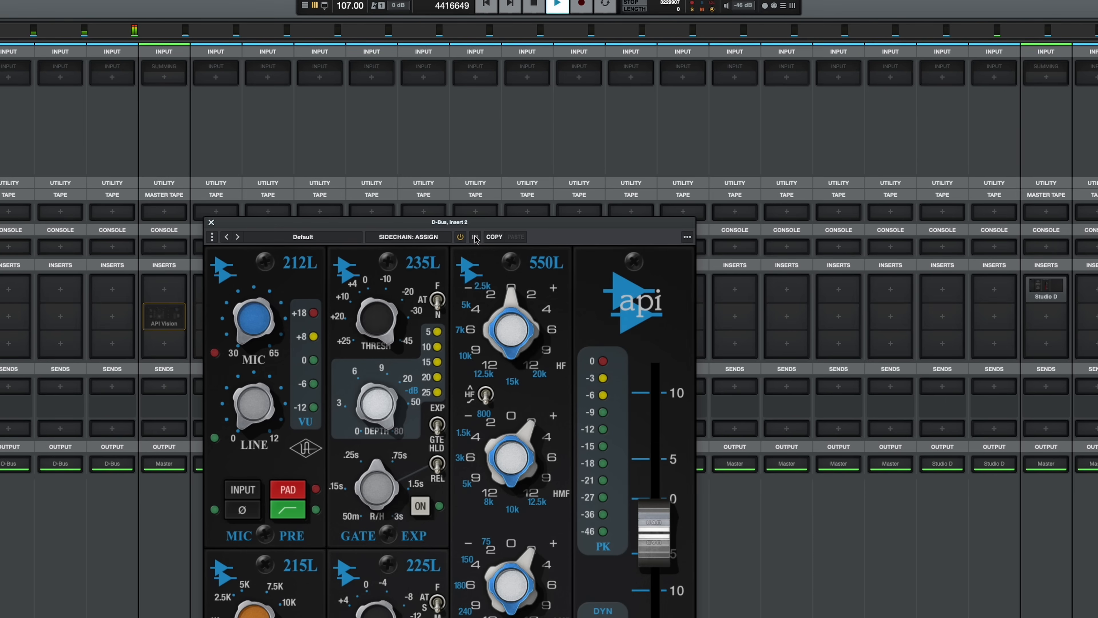
Zoom the timeline in on the Rack Tom clip in the new drum arrangement near 0:44.
click(460, 237)
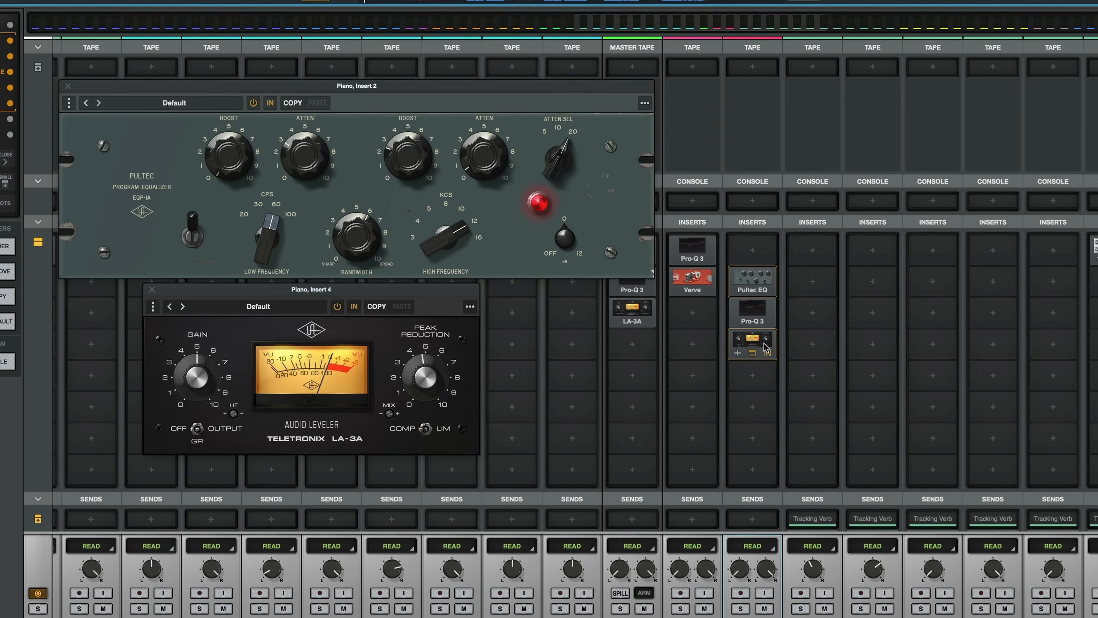
key(Shift+W)
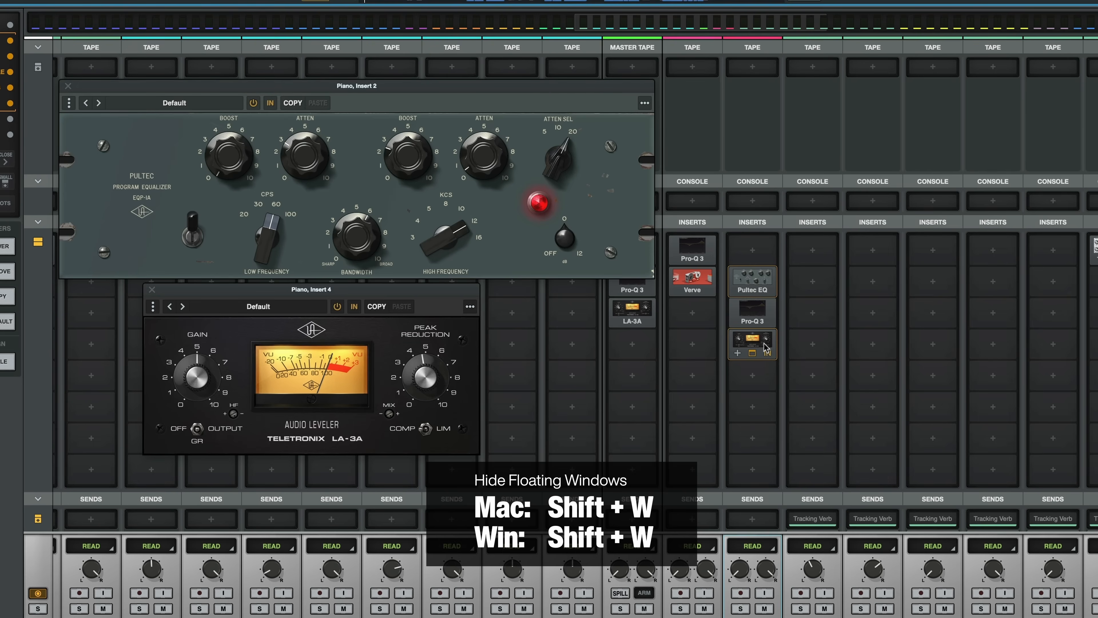
key(shift+w)
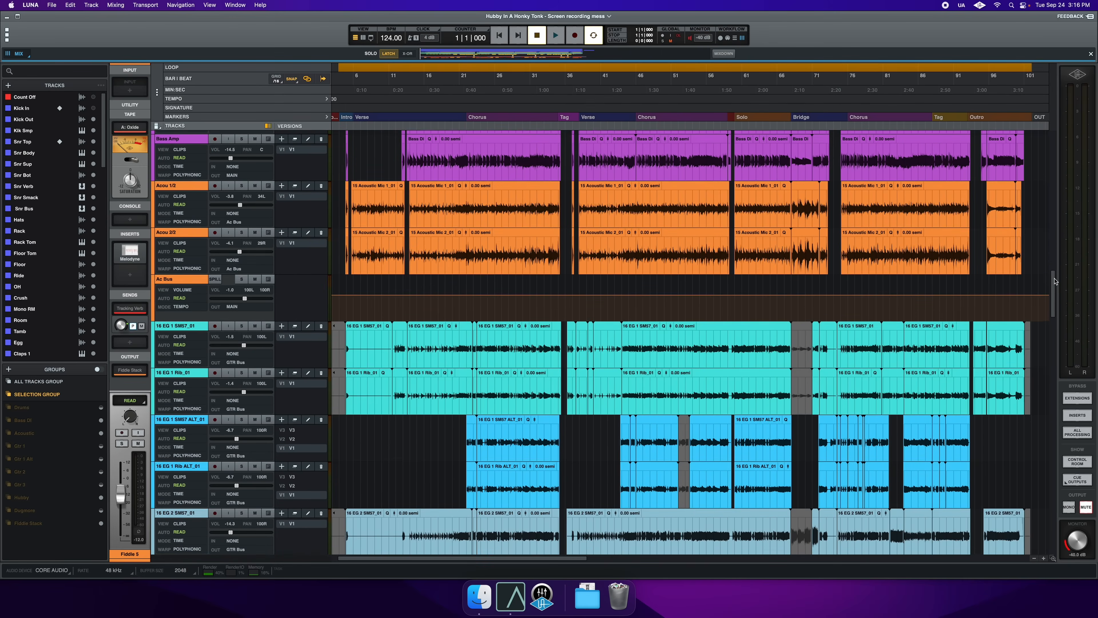
scroll(down, 3)
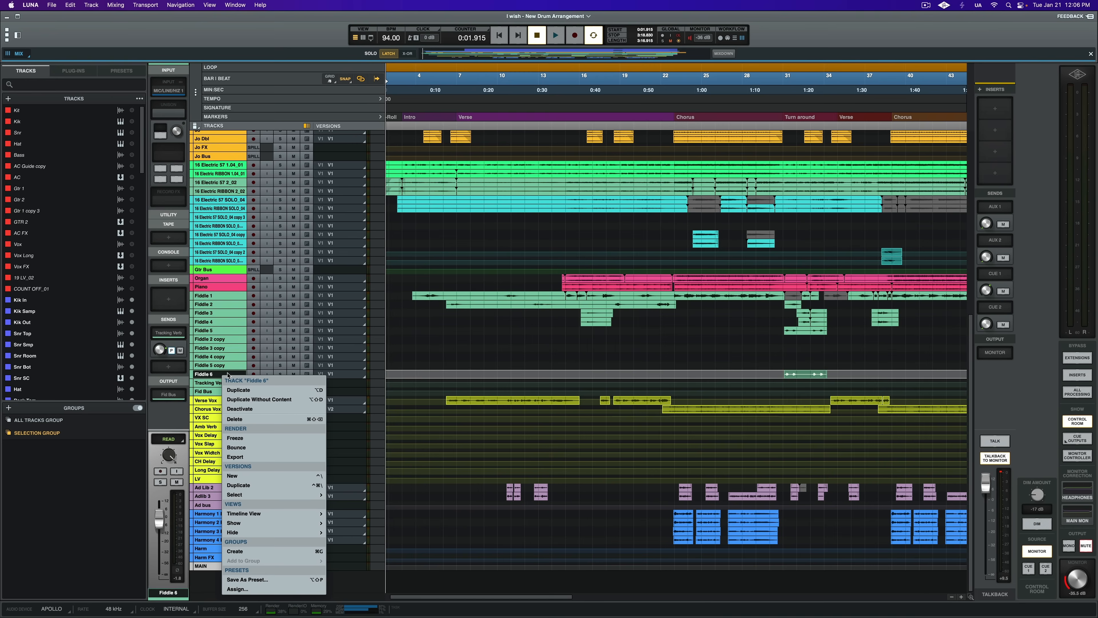
click(258, 399)
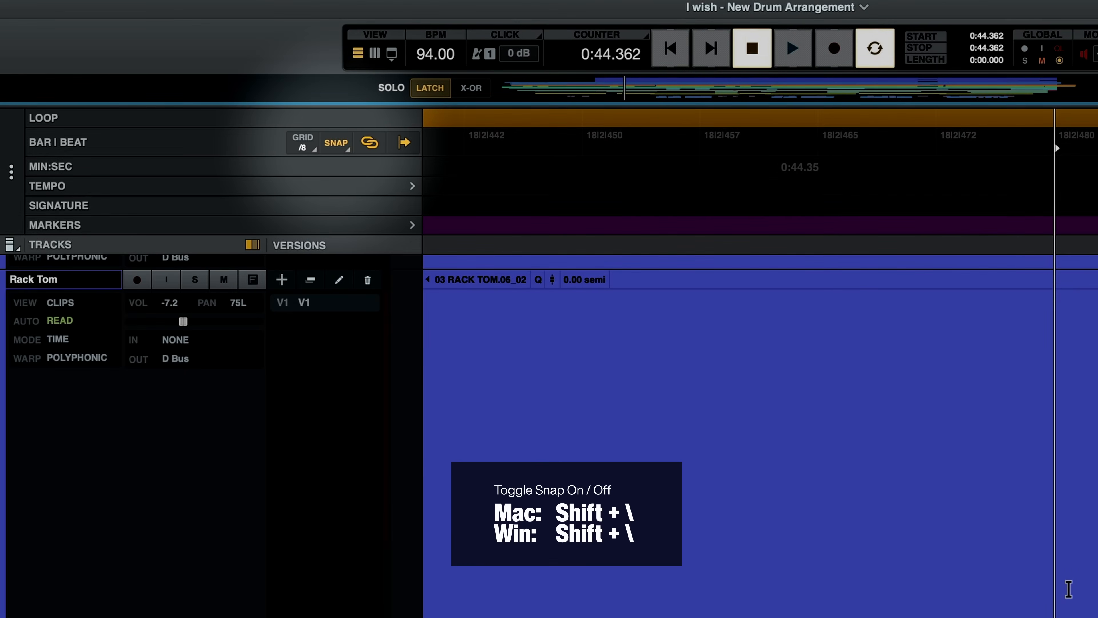
click(137, 279)
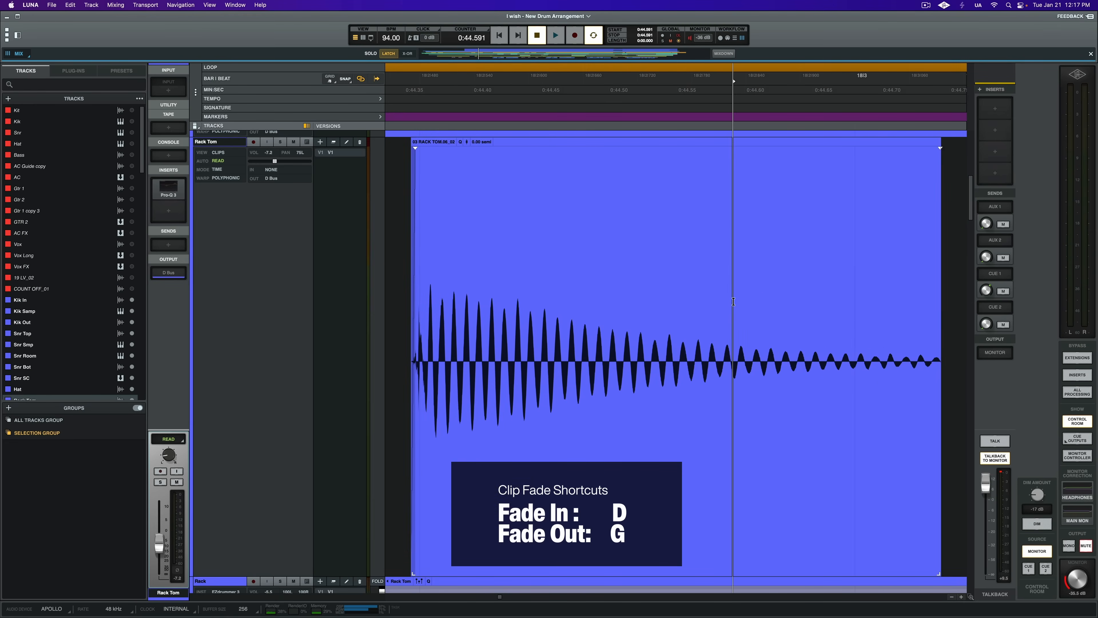
key(g)
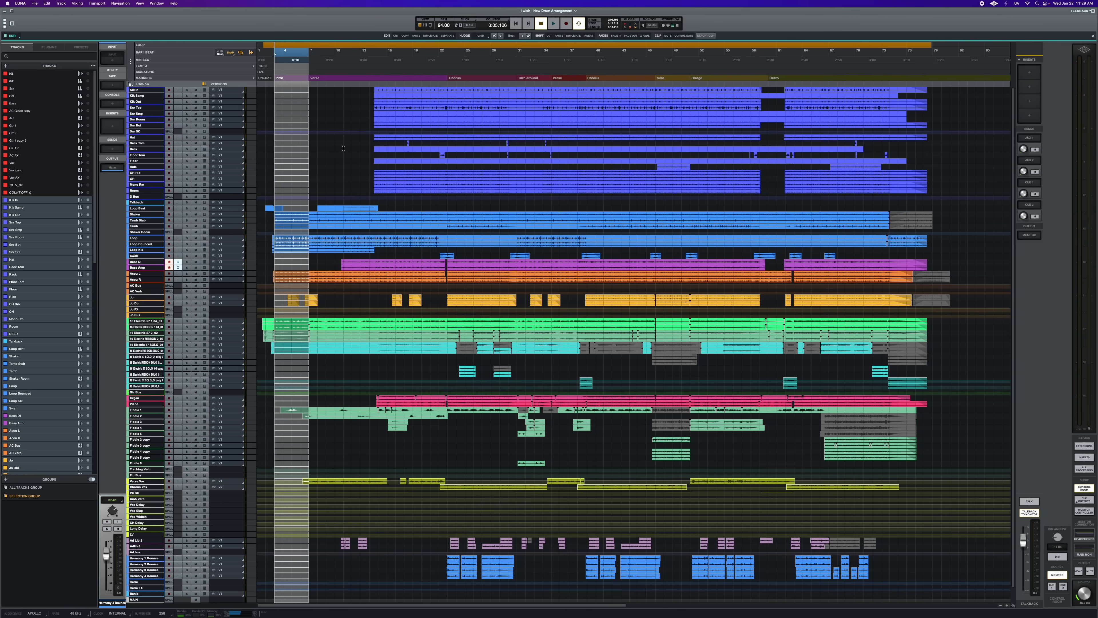
key(shift+d)
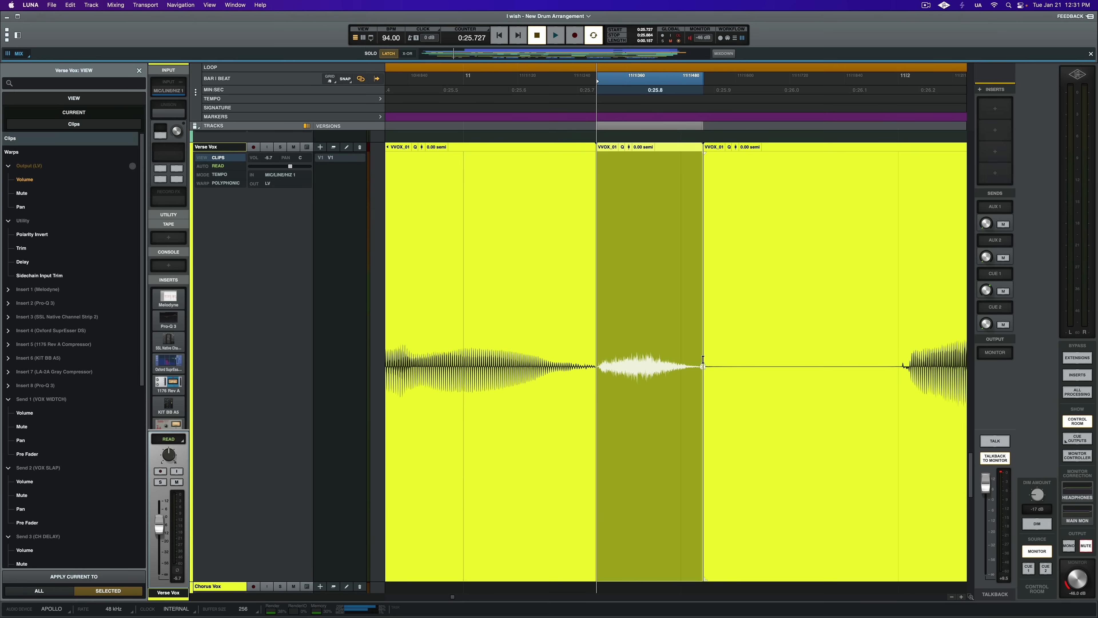
mouse_move(711, 365)
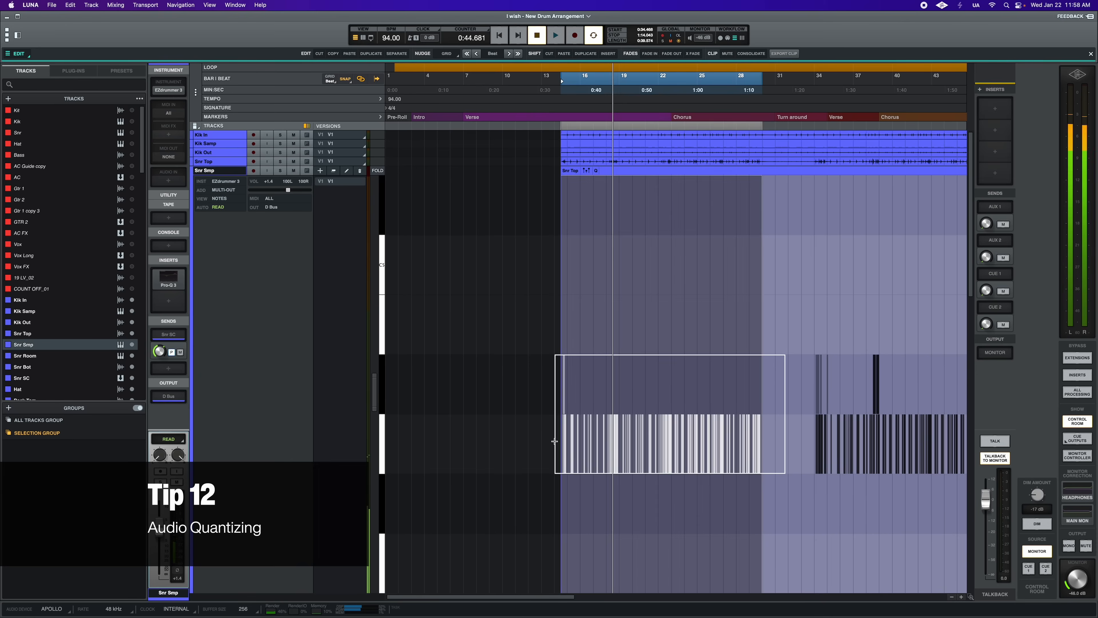
Set the Quantize panel's grid to sixteenth notes for the selected drum tracks.
click(596, 170)
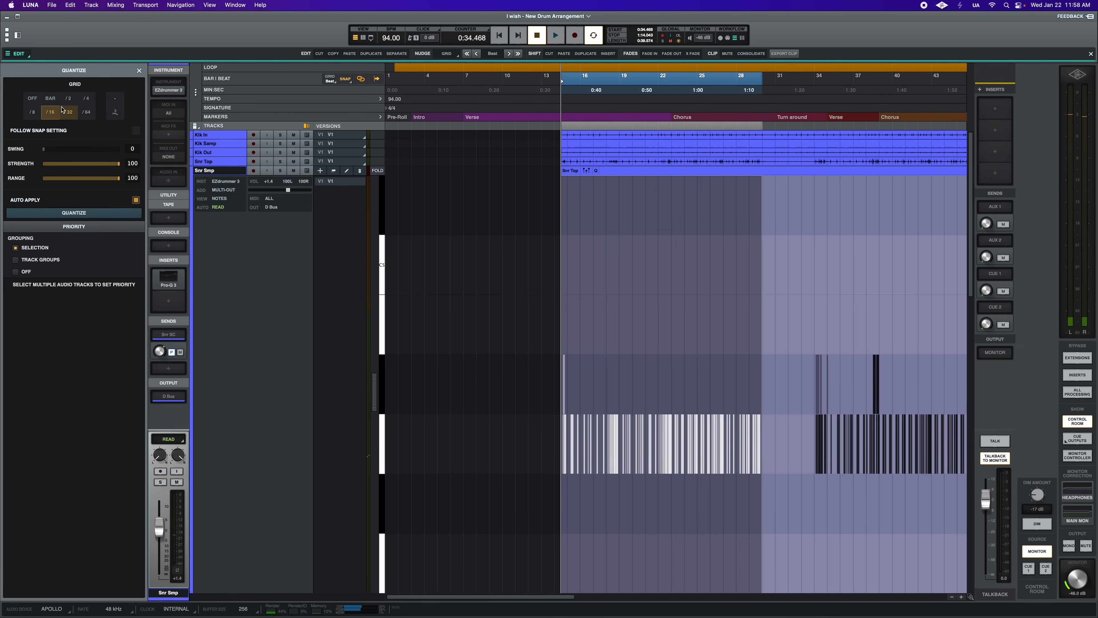
click(86, 98)
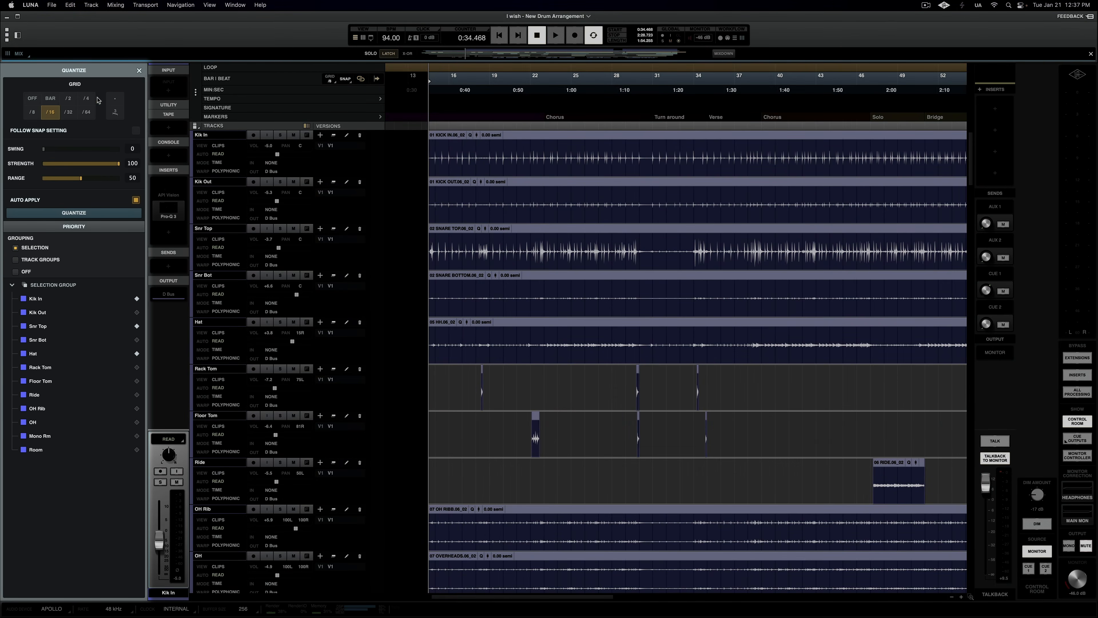
click(68, 98)
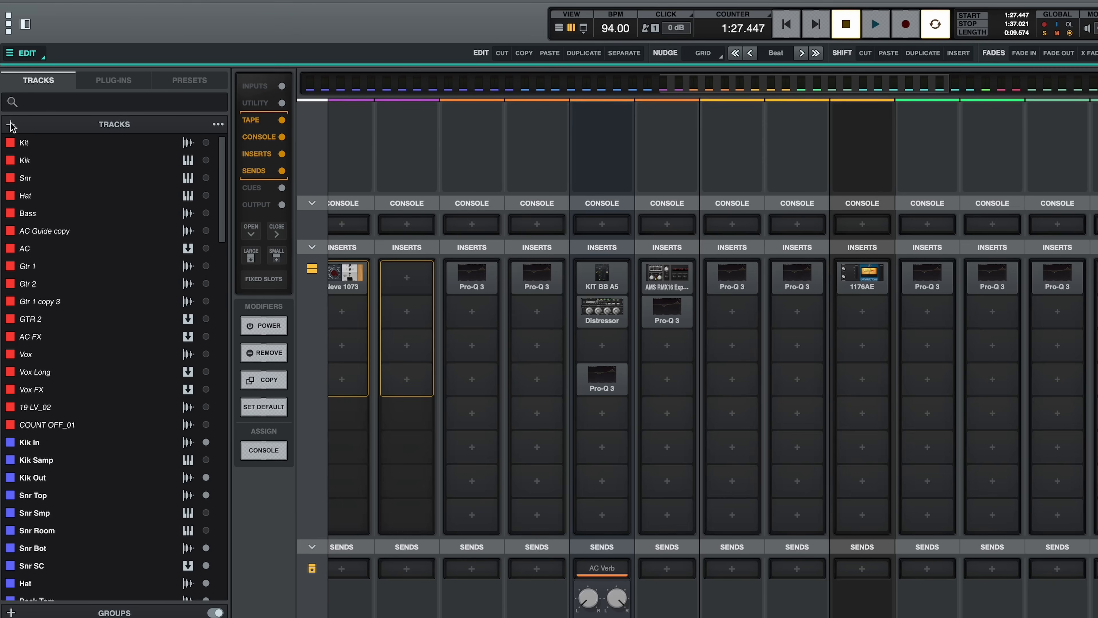
Create a new bus track named Reverb from the Tracks browser.
click(11, 123)
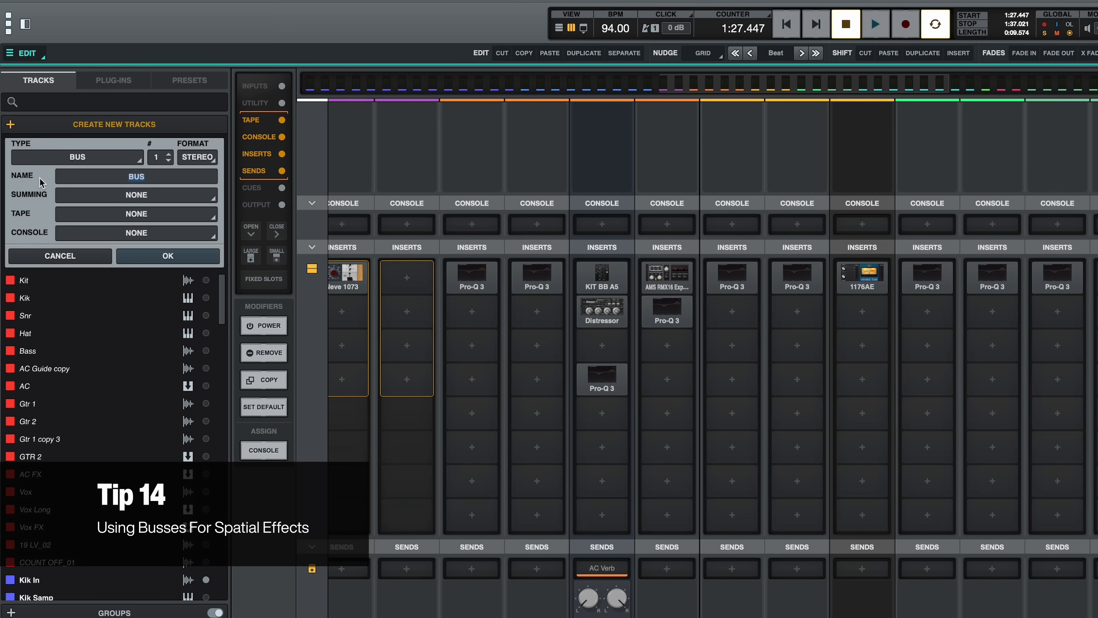
text(Reverb)
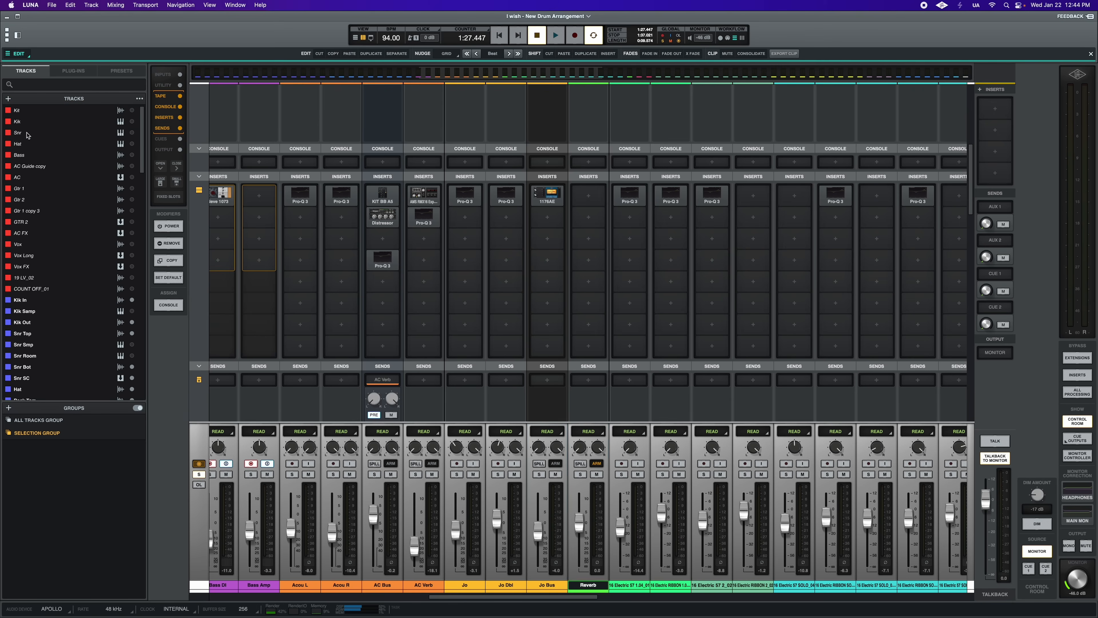
mouse_move(291, 102)
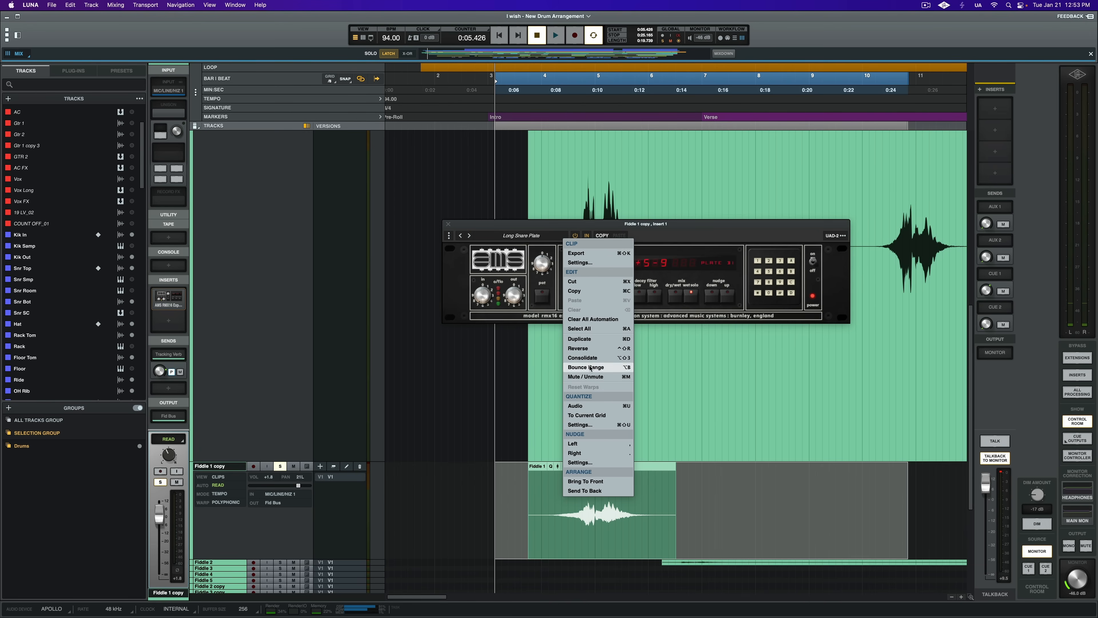
Bounce the Fiddle 1 copy clip with its reverb via Bounce Range.
click(586, 367)
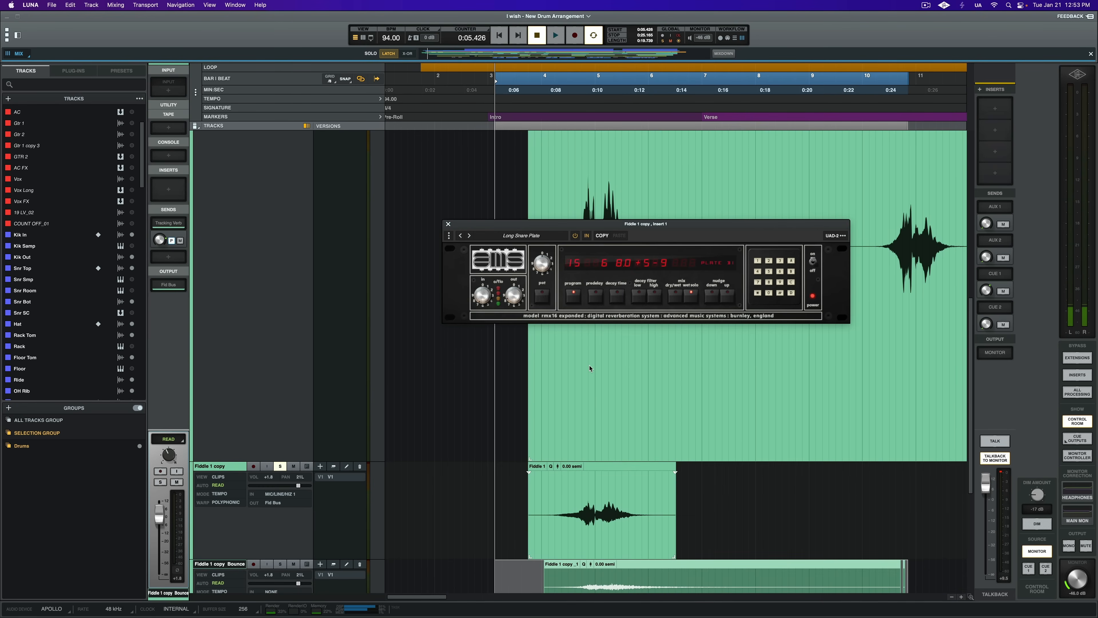
Reverse the bounced fiddle clip into a reverb swell and play it back.
key(shift+ctrl+r)
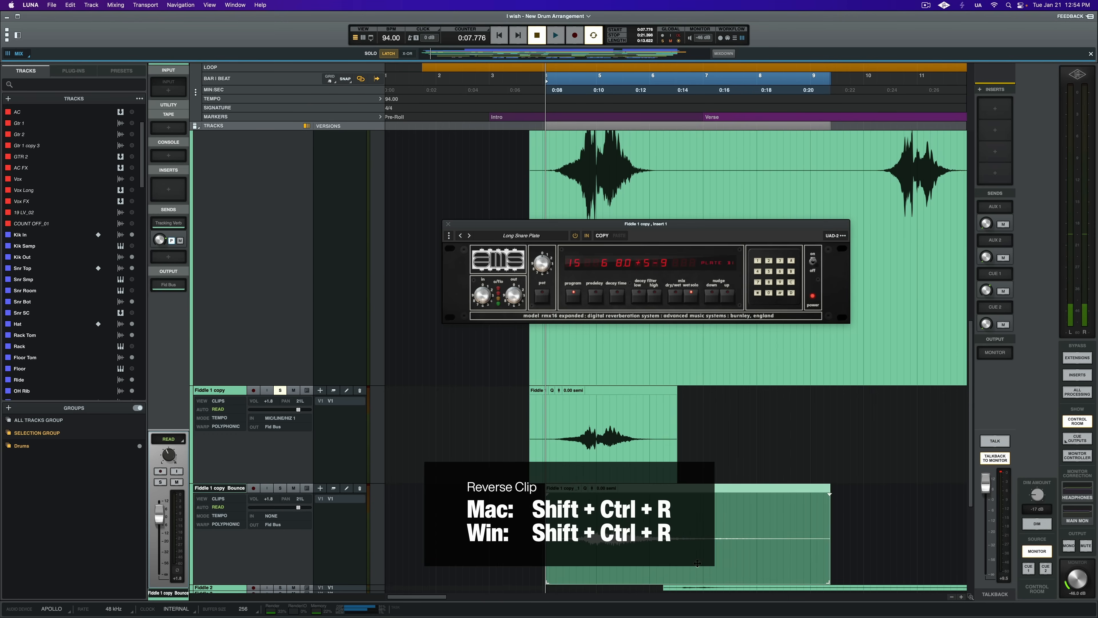
key(shift+ctrl+r)
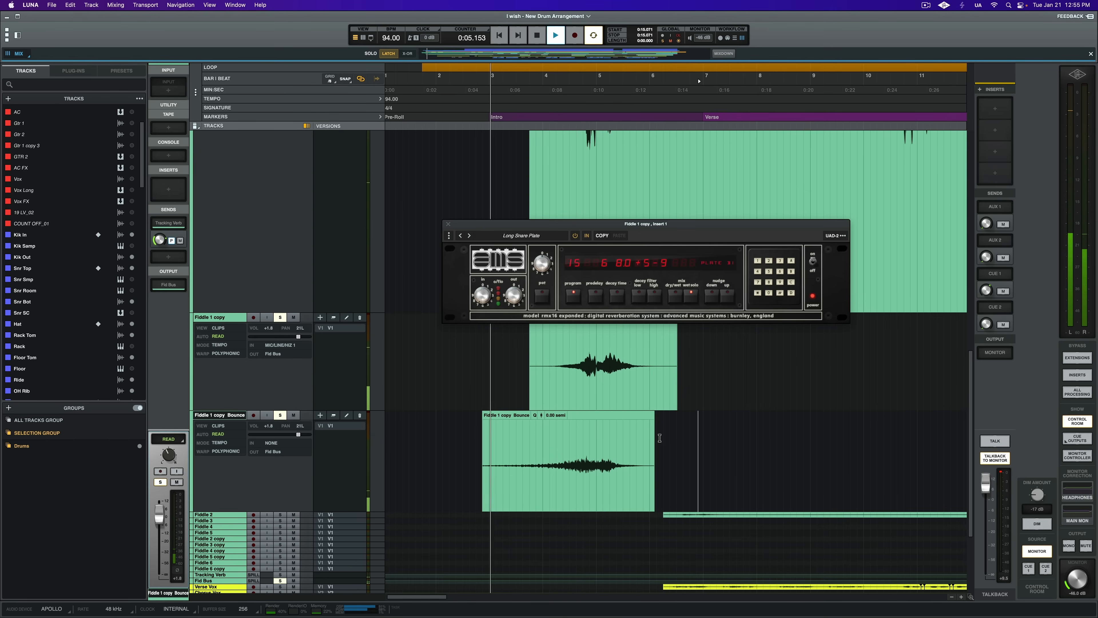
click(537, 34)
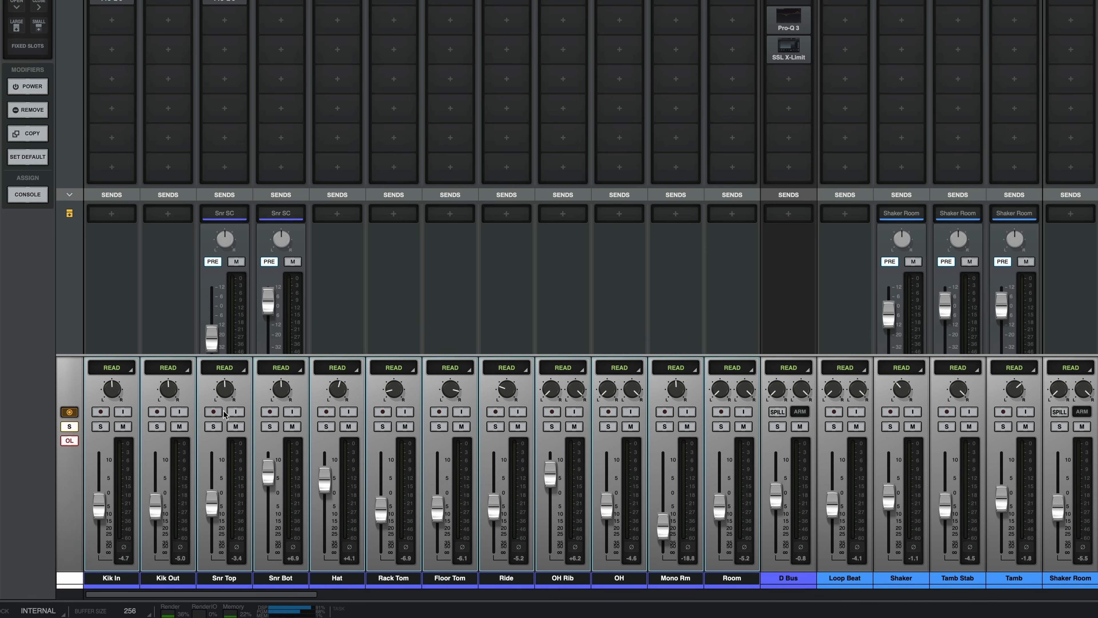
mouse_move(234, 412)
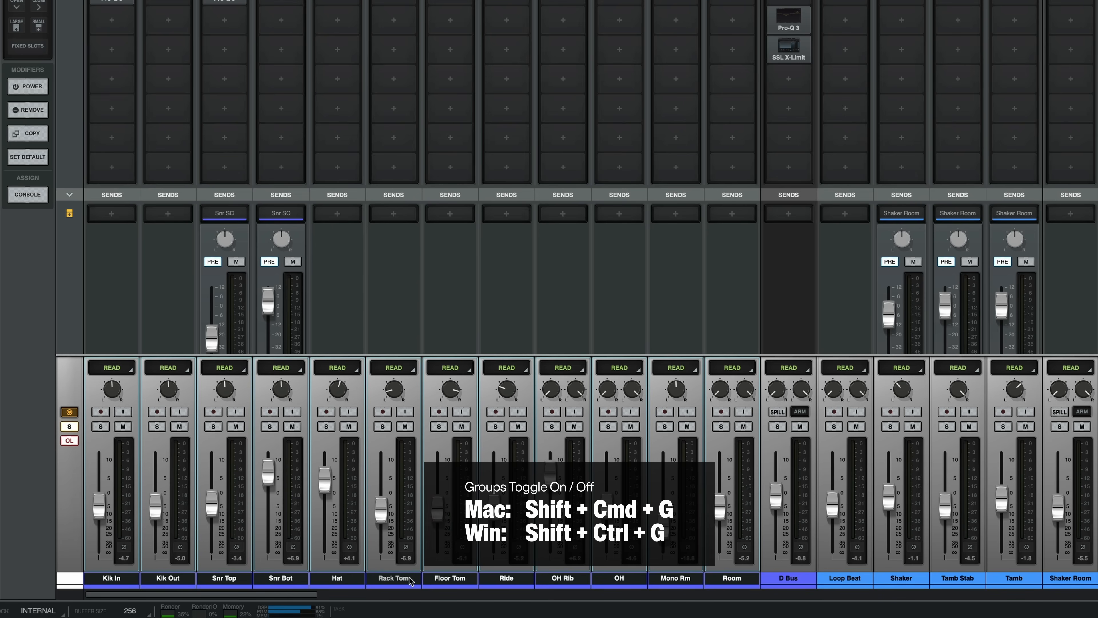
With groups toggled off, adjust the Rack Tom channel on its own.
click(391, 578)
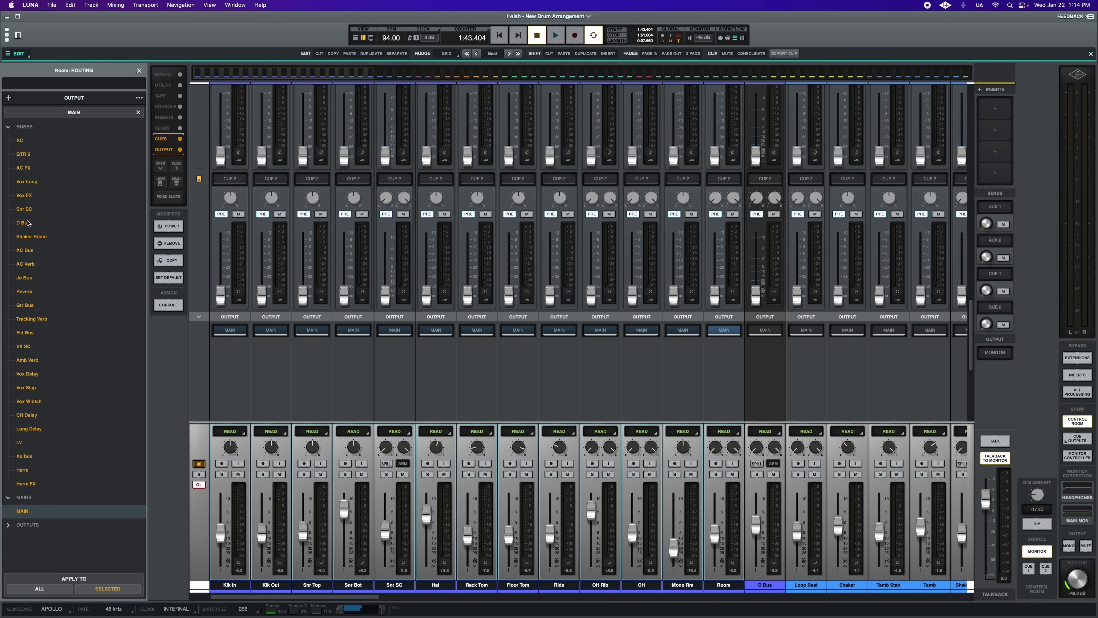
Route the snare channels' output to D Bus and spill the bus to its feeding channels.
click(22, 223)
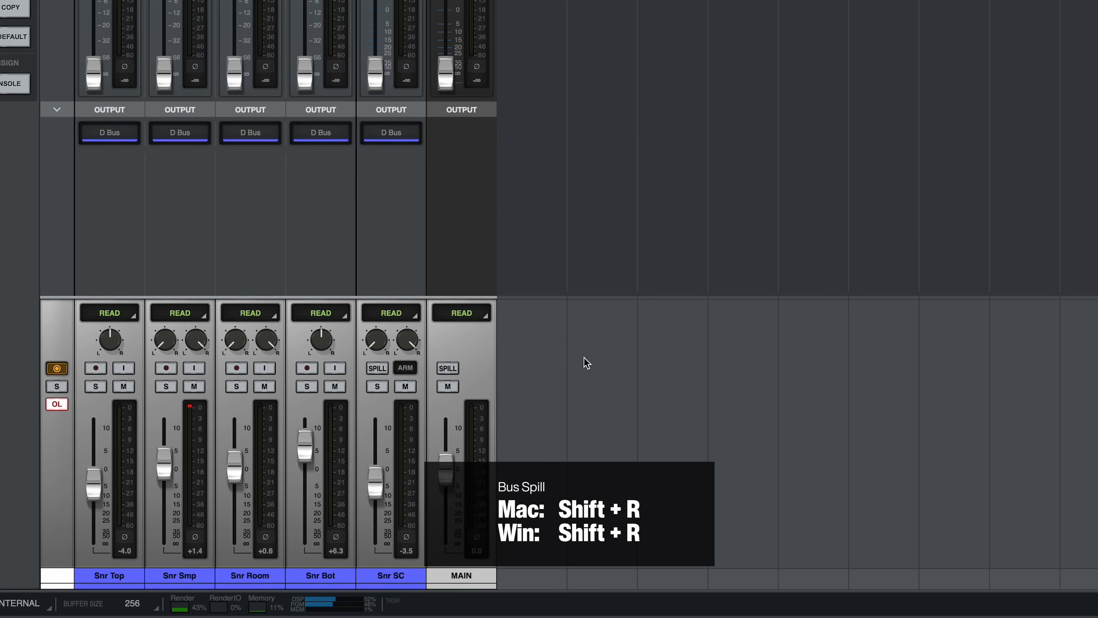
mouse_move(585, 364)
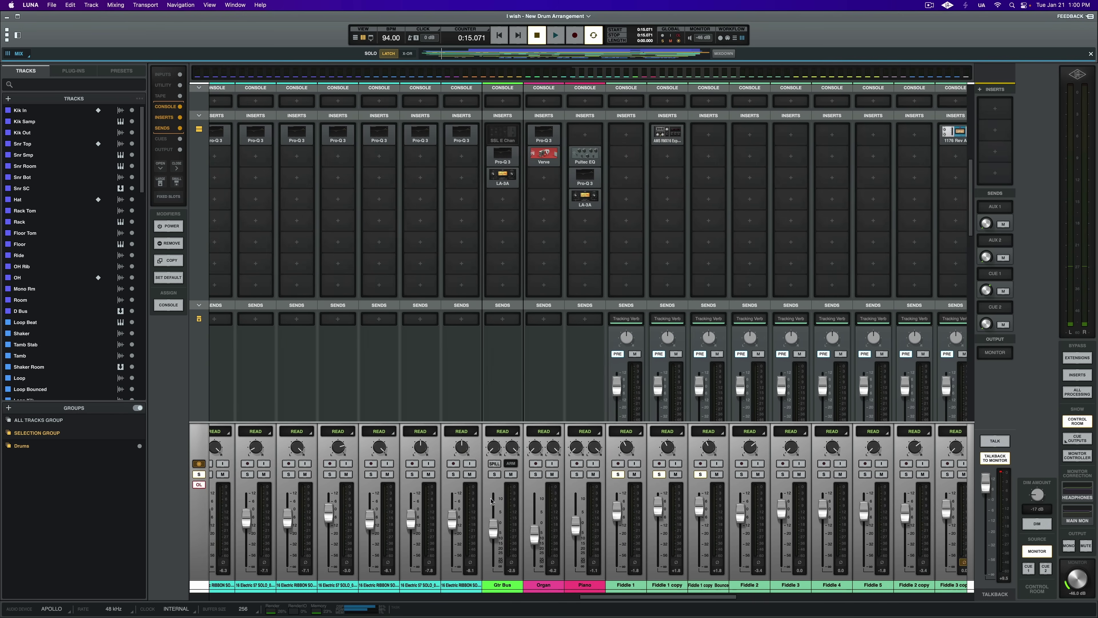
scroll(right, 3)
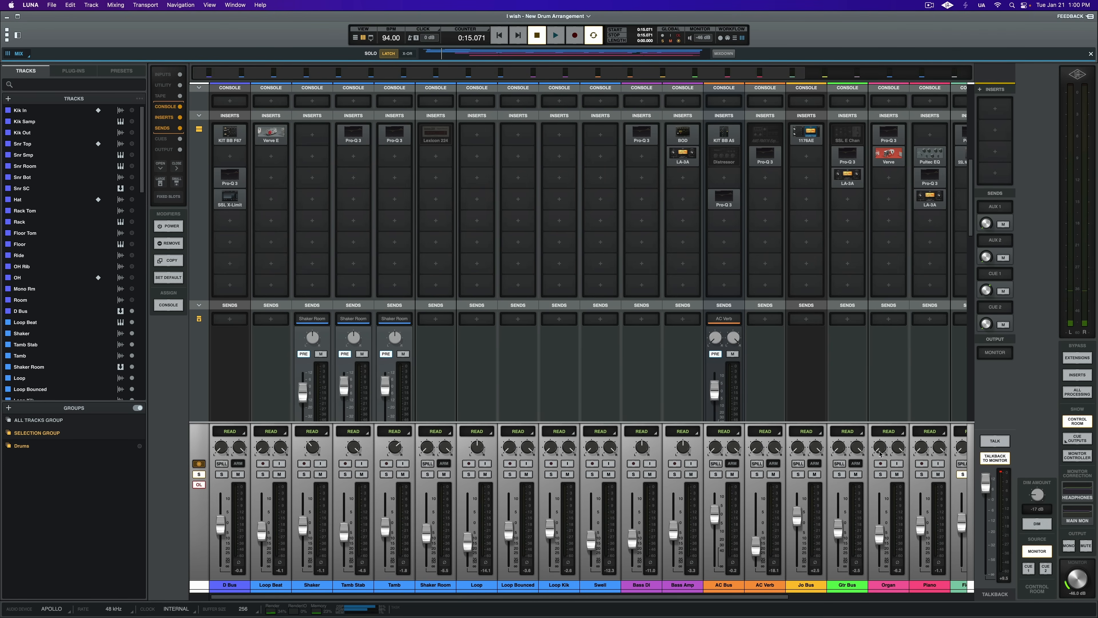
scroll(right, 3)
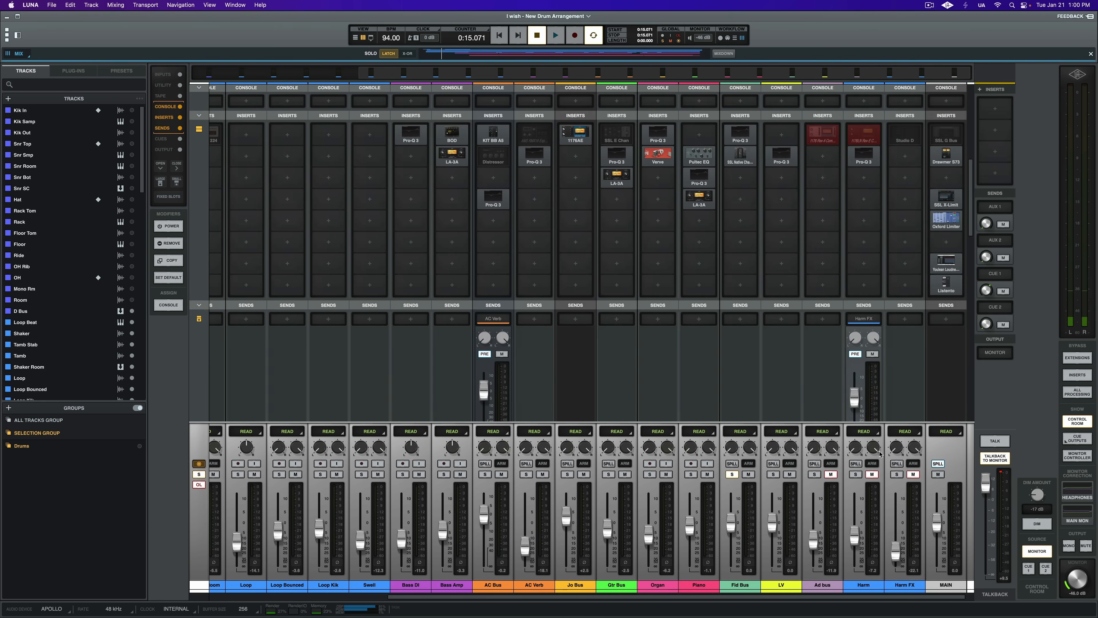
scroll(right, 3)
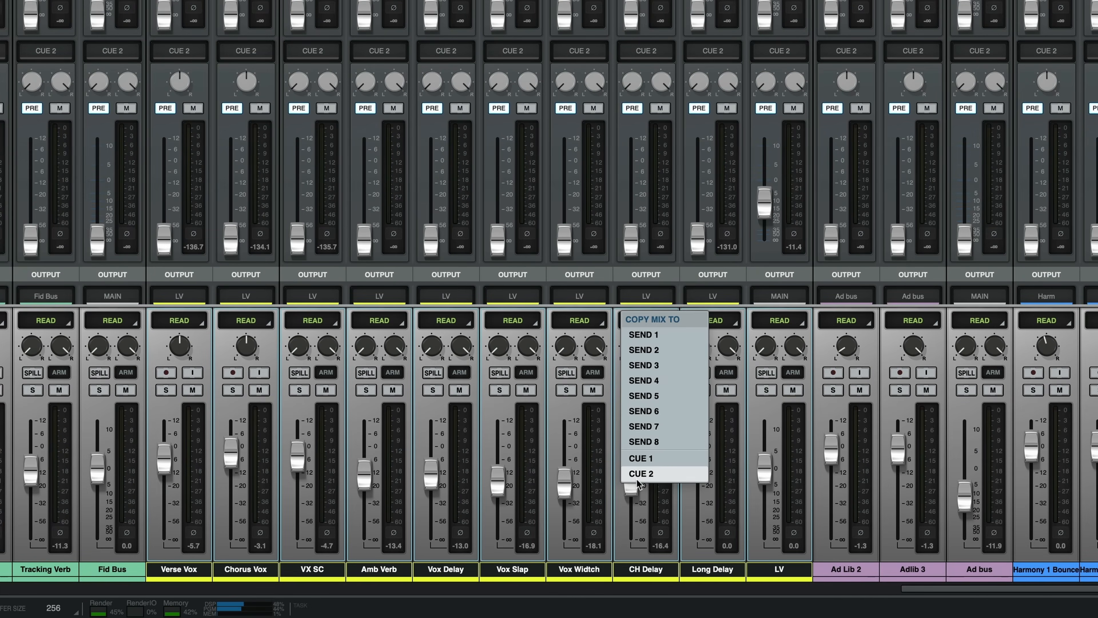
Copy the current mix balance into the Cue 2 headphone send.
click(642, 473)
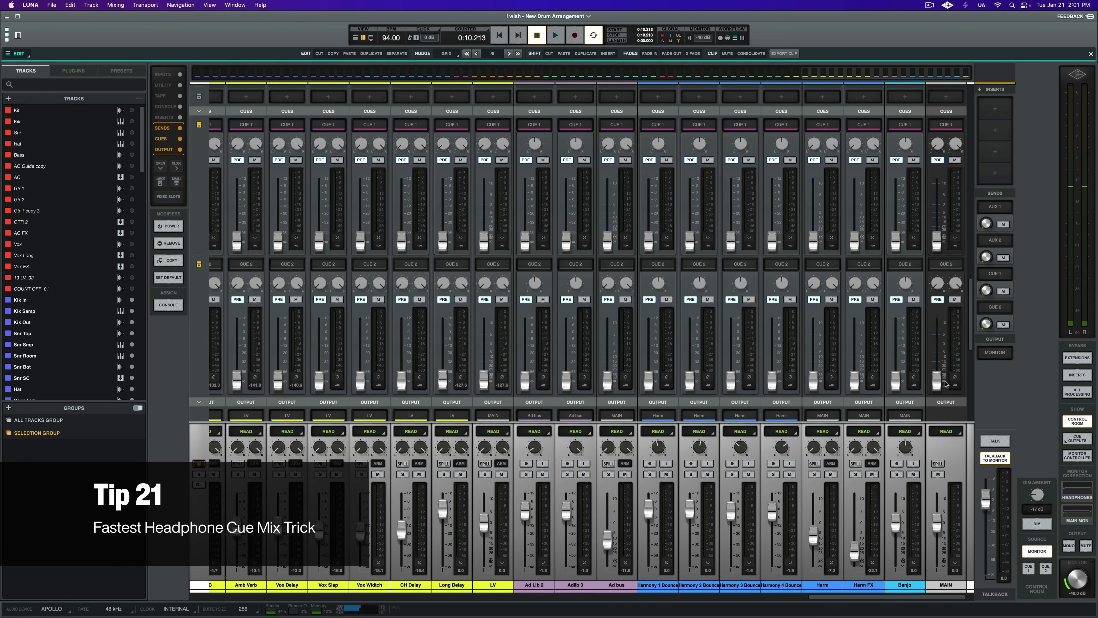
Show the Cues section so Cue 1 and Cue 2 sends appear on every channel.
click(556, 35)
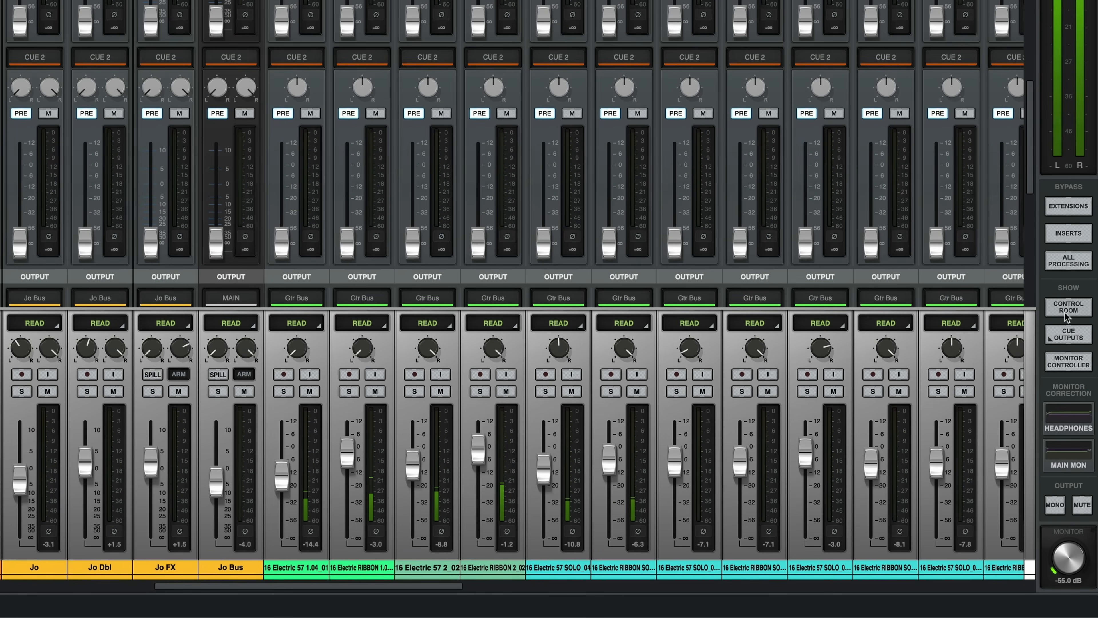
Check the control room monitor mix and the I/O Matrix routing for the Apollo hardware.
click(1069, 307)
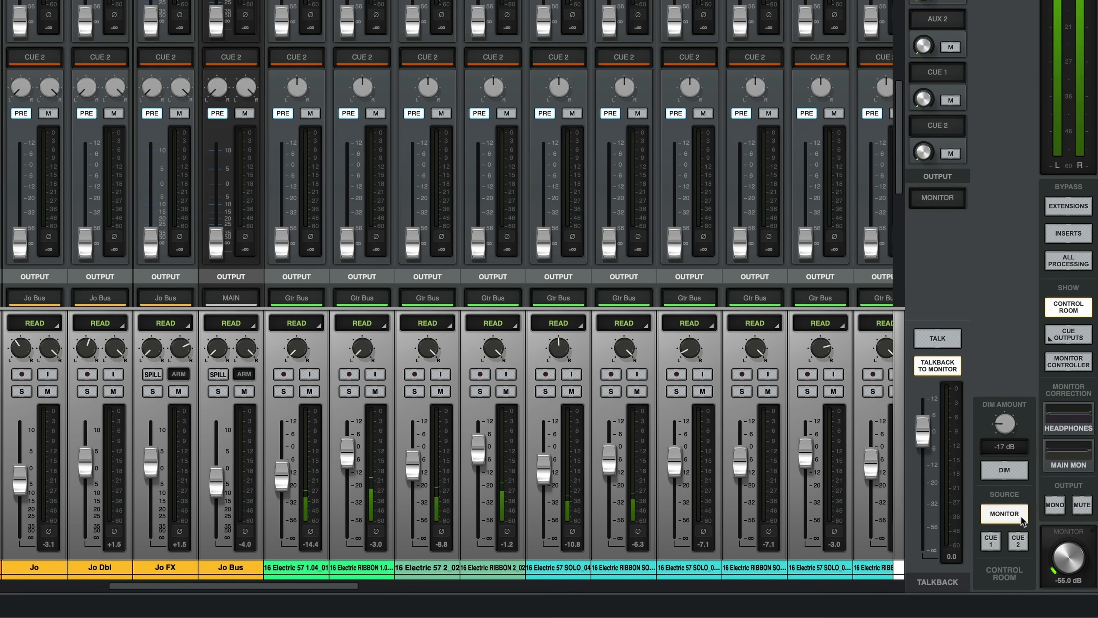
click(1018, 541)
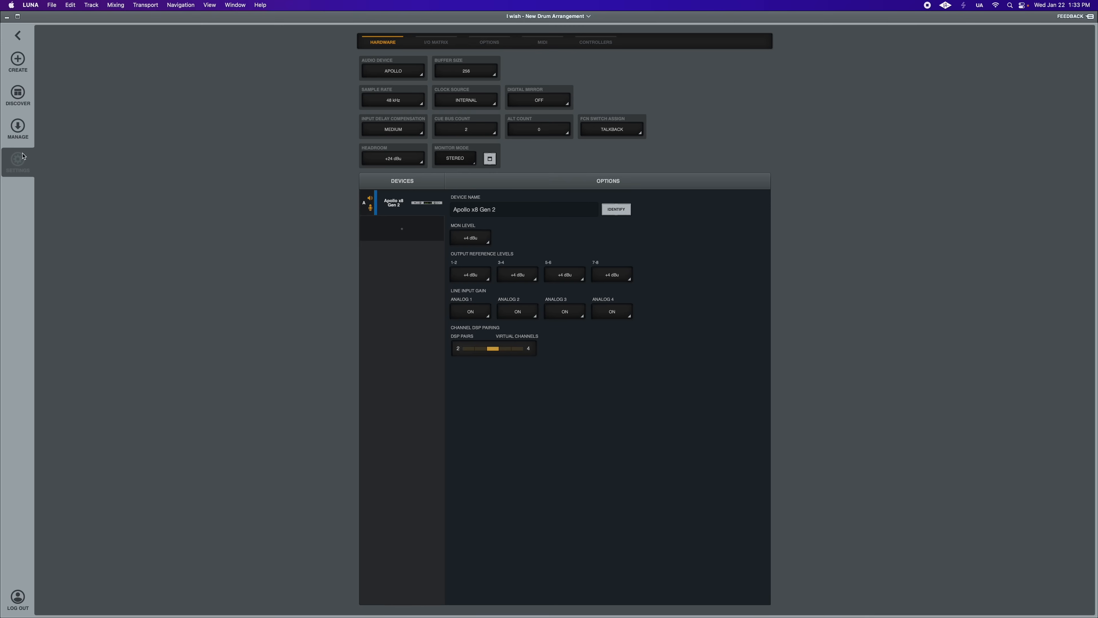
click(436, 42)
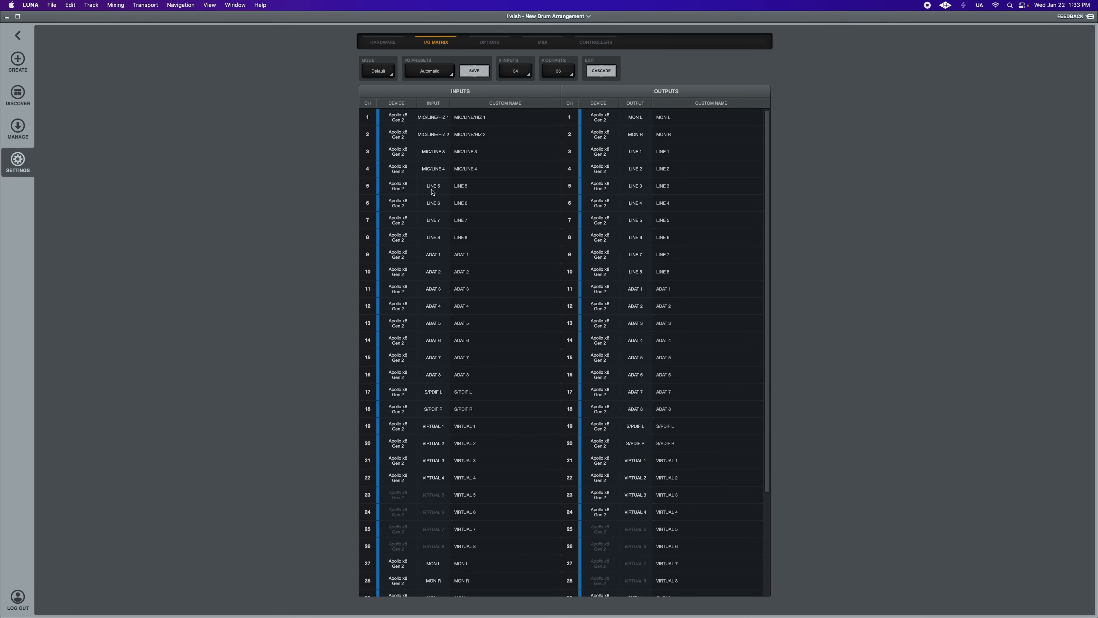
click(433, 186)
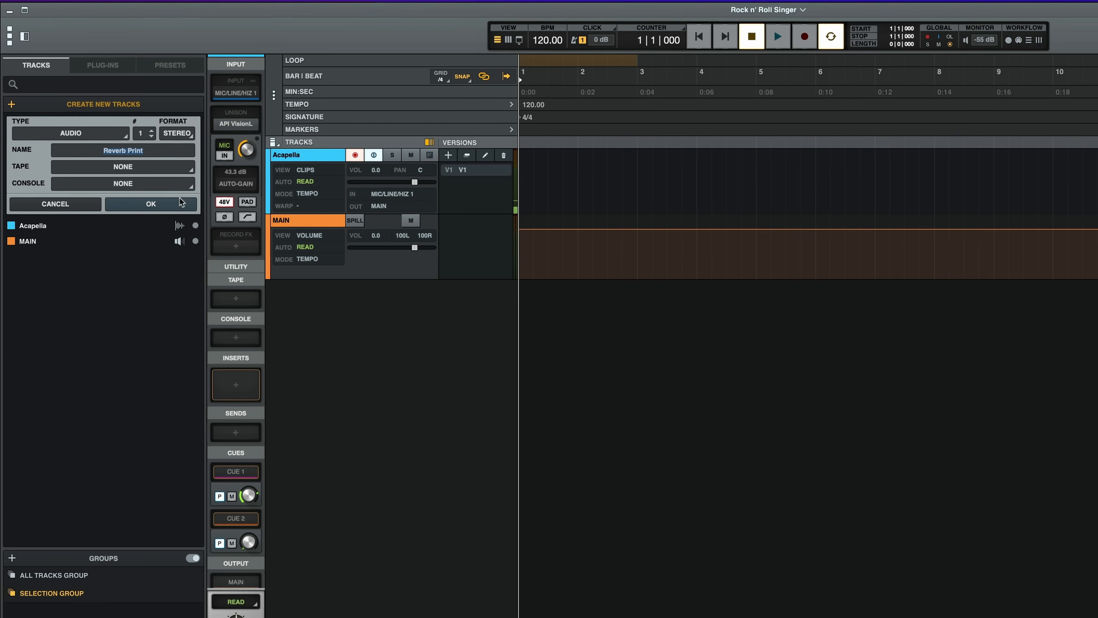
Create the Reverb Print track and bring up its input source list.
click(151, 203)
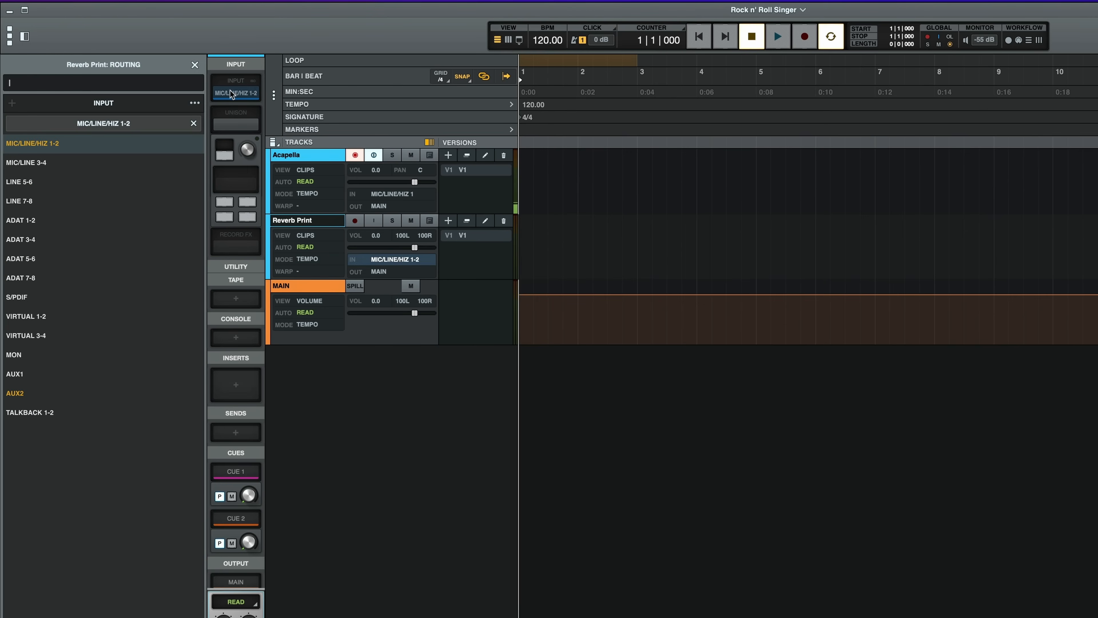
click(15, 374)
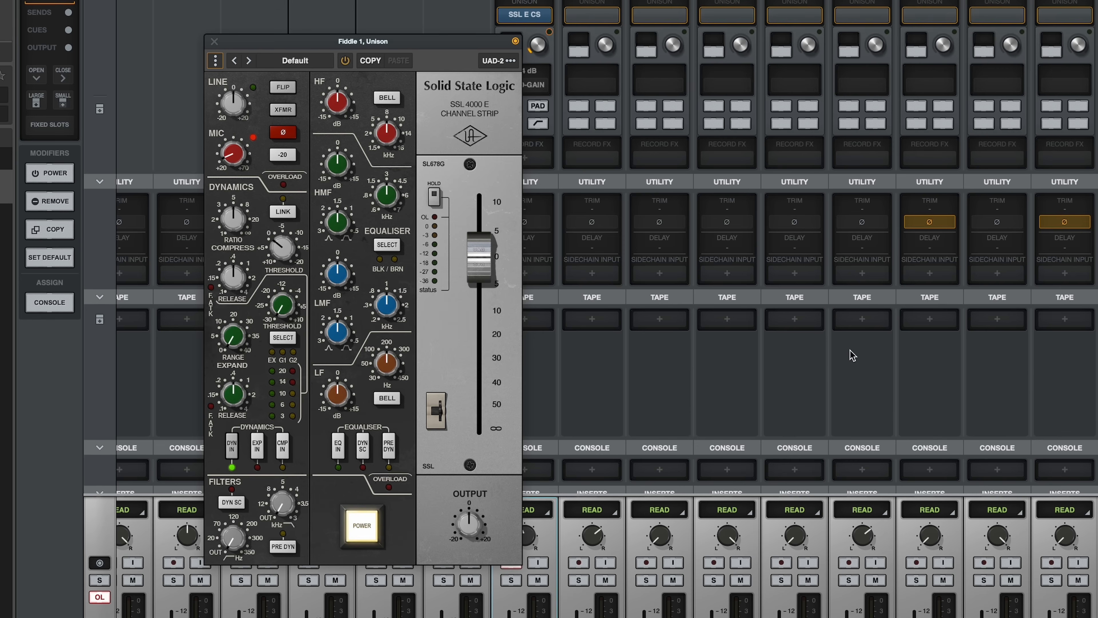
Pull the SSL 4000 E channel strip fader down on Fiddle 1 and close the plug-in window.
drag(232, 155, 231, 140)
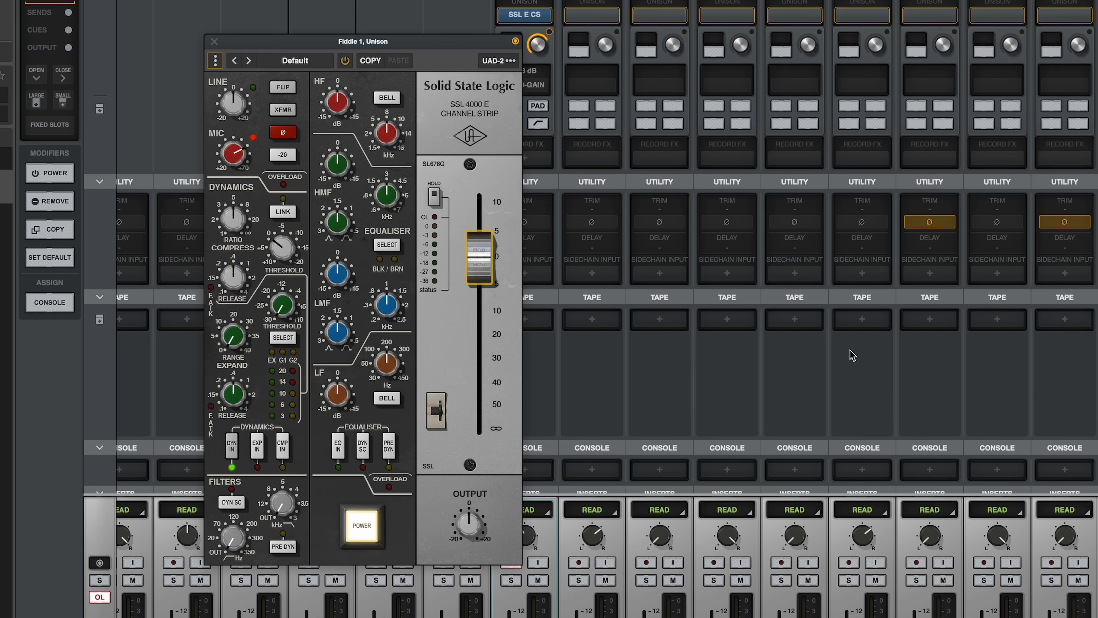
drag(480, 252, 480, 311)
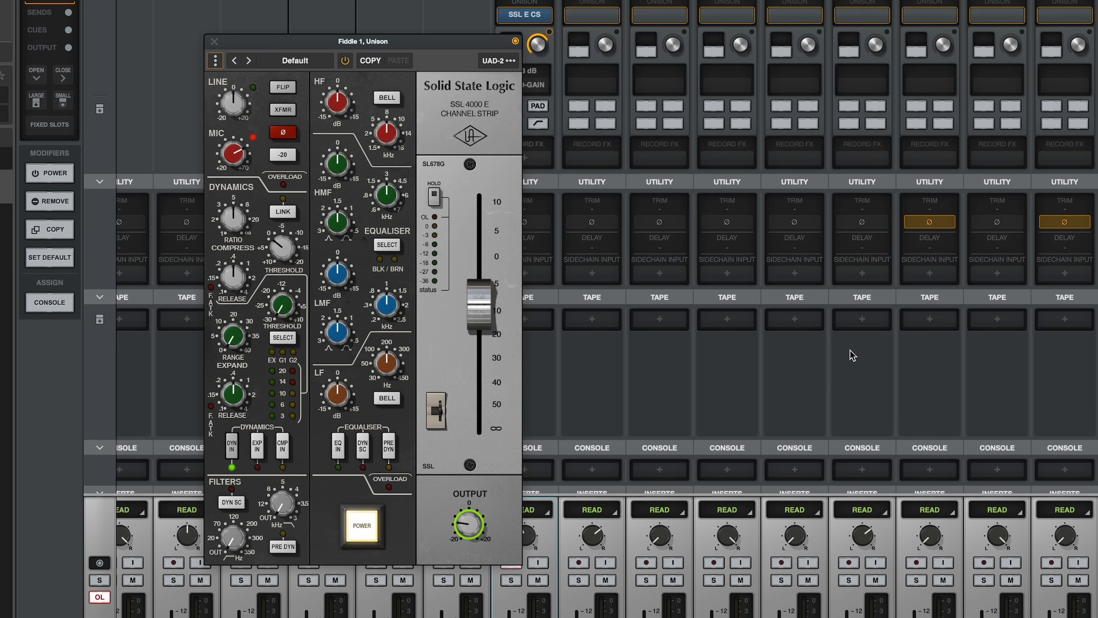
click(214, 41)
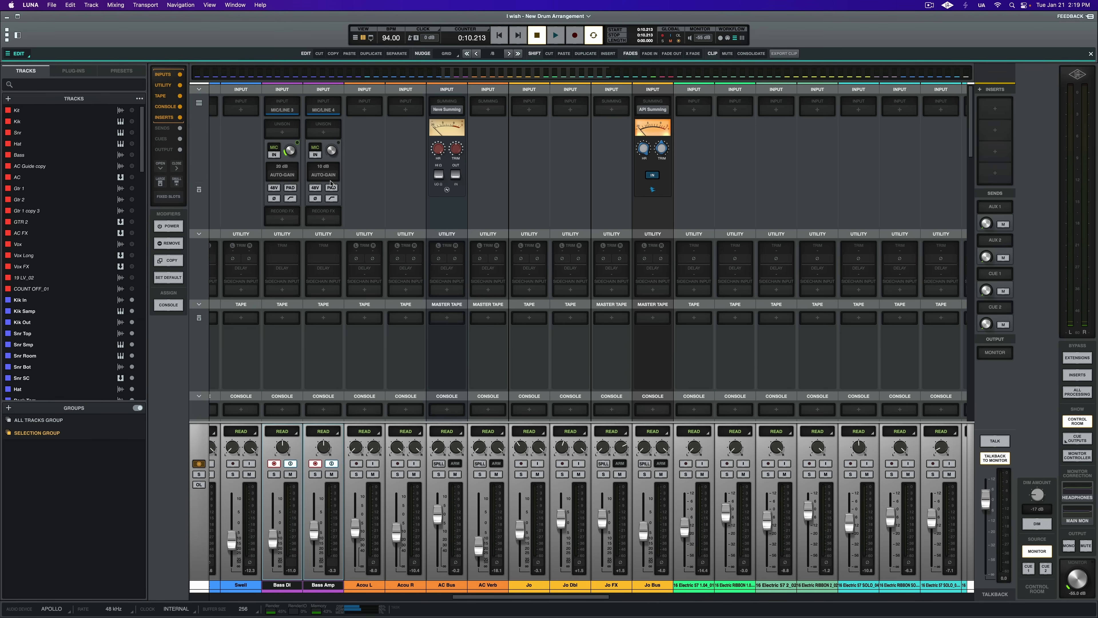
Switch the I wish - New Drum Arrangement session to its Mixer view.
click(323, 175)
text(neve)
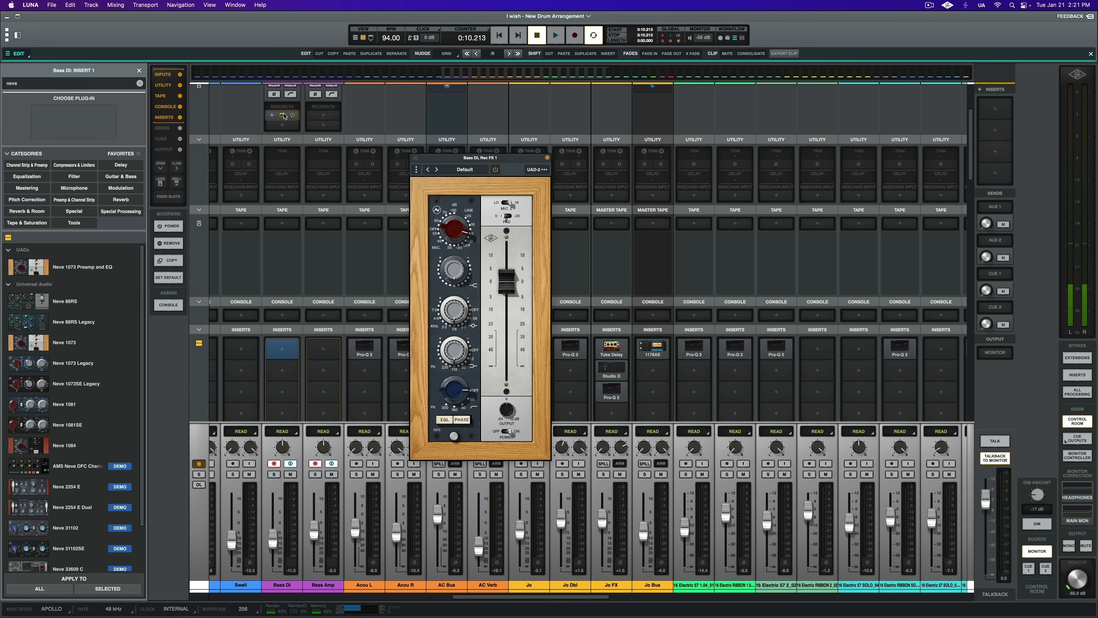
Put the Neve 1073 on the Bass DI track's first insert.
click(64, 343)
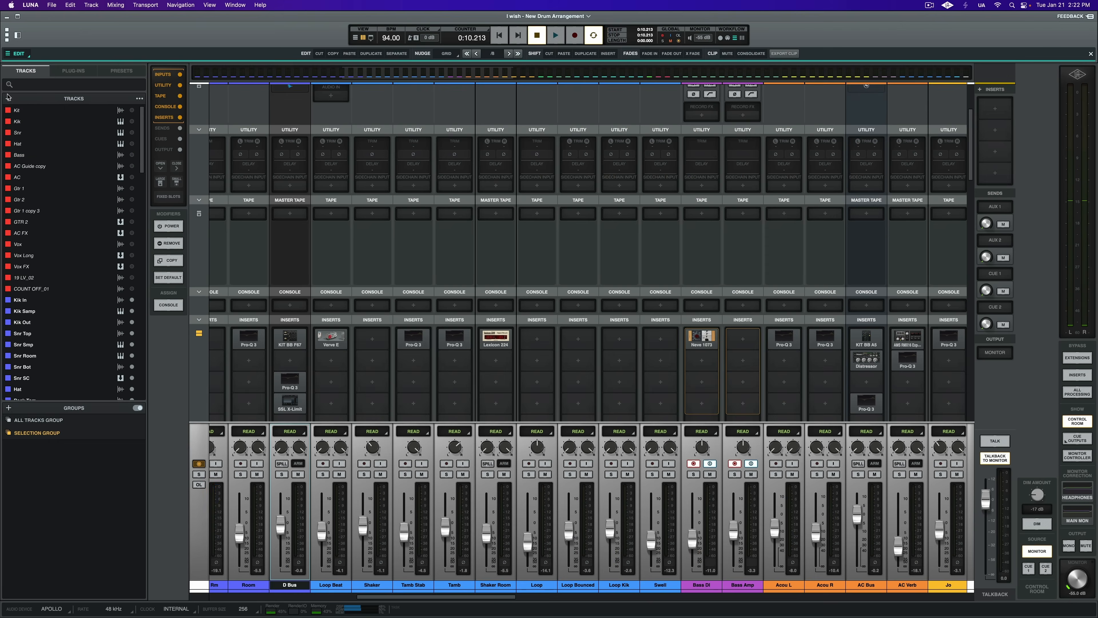
Close the plug-in browser, leaving Neve 1073 in Bass DI's inserts.
click(8, 98)
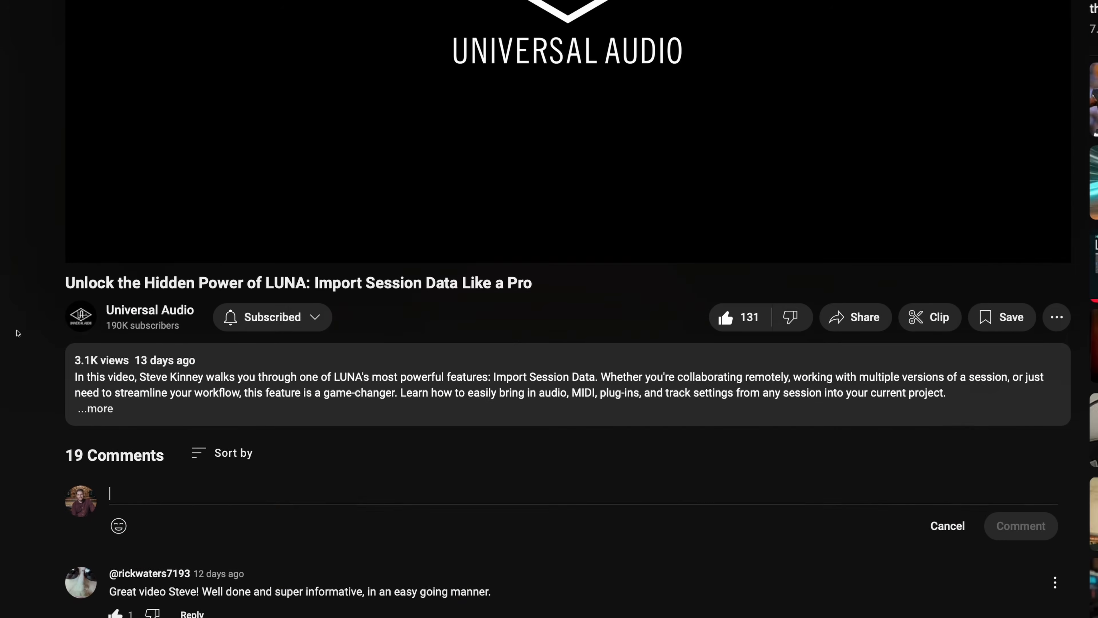
Start a comment reading 'Great' under the Universal Audio video.
text(Great)
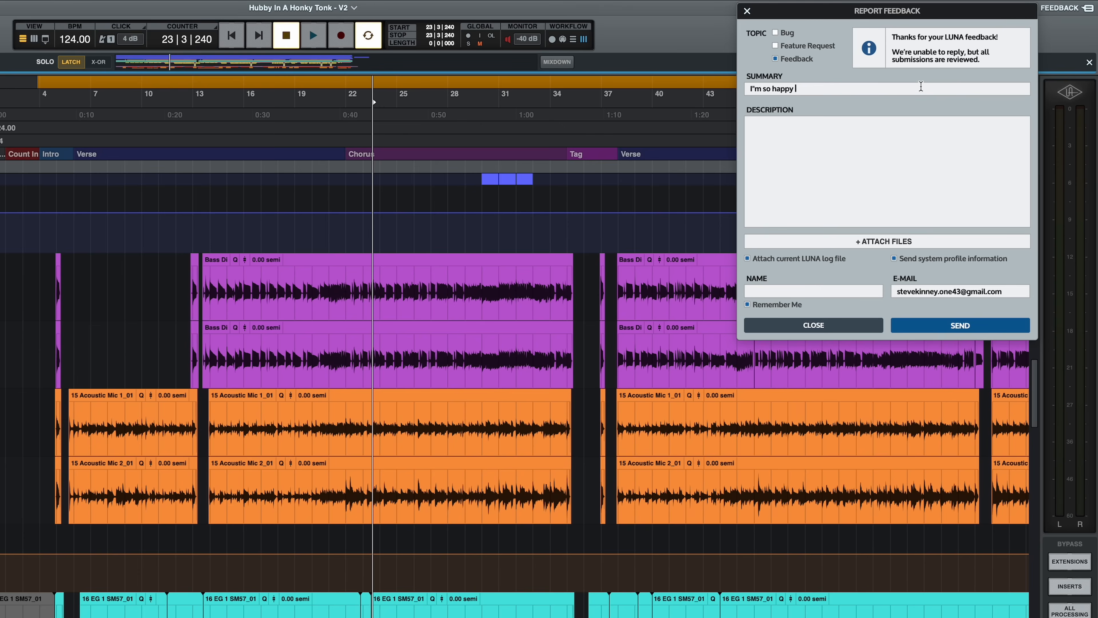
Complete the feedback summary 'I'm so happy I switched To Luna'.
text(I switched To)
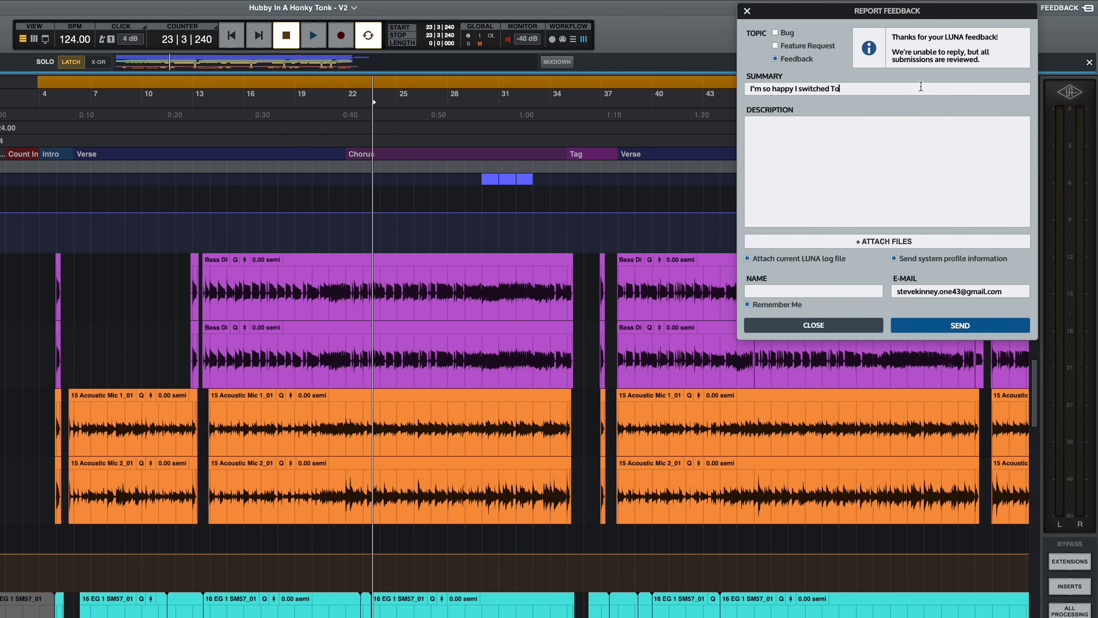
text(Luna)
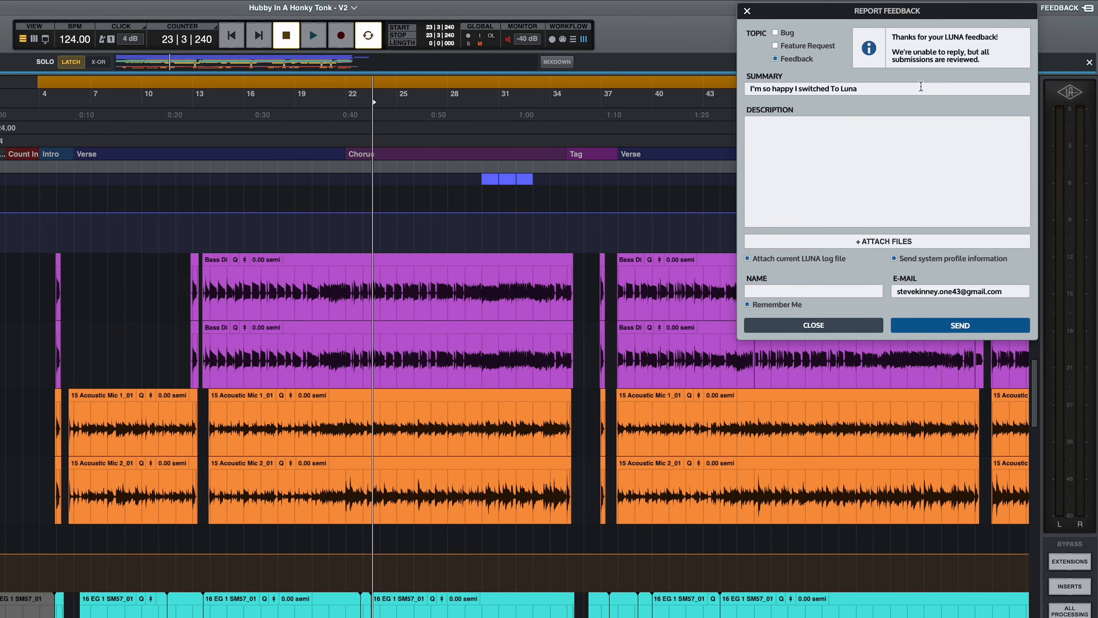